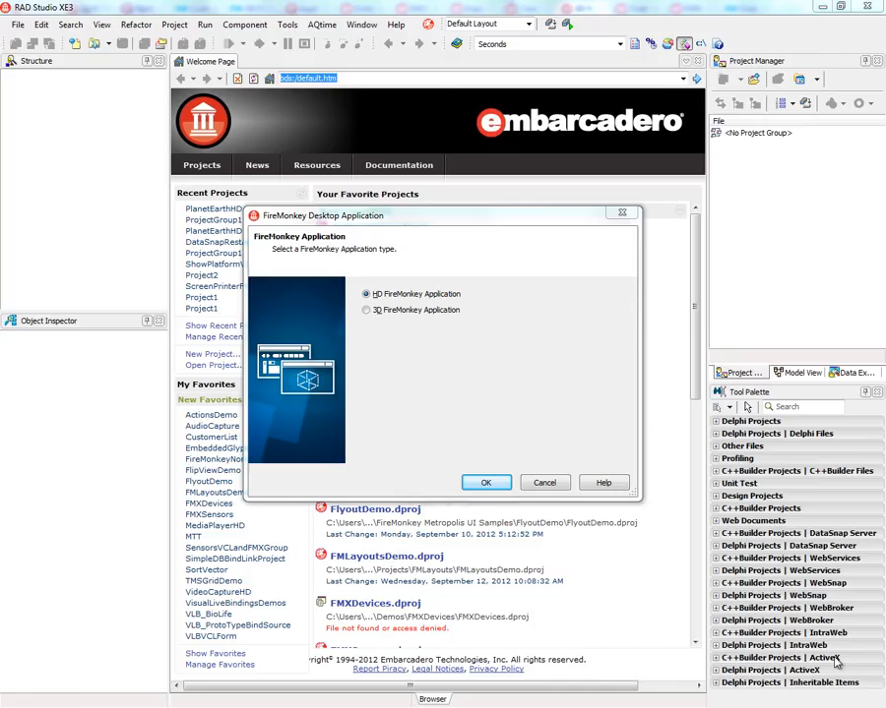
mouse_move(561, 412)
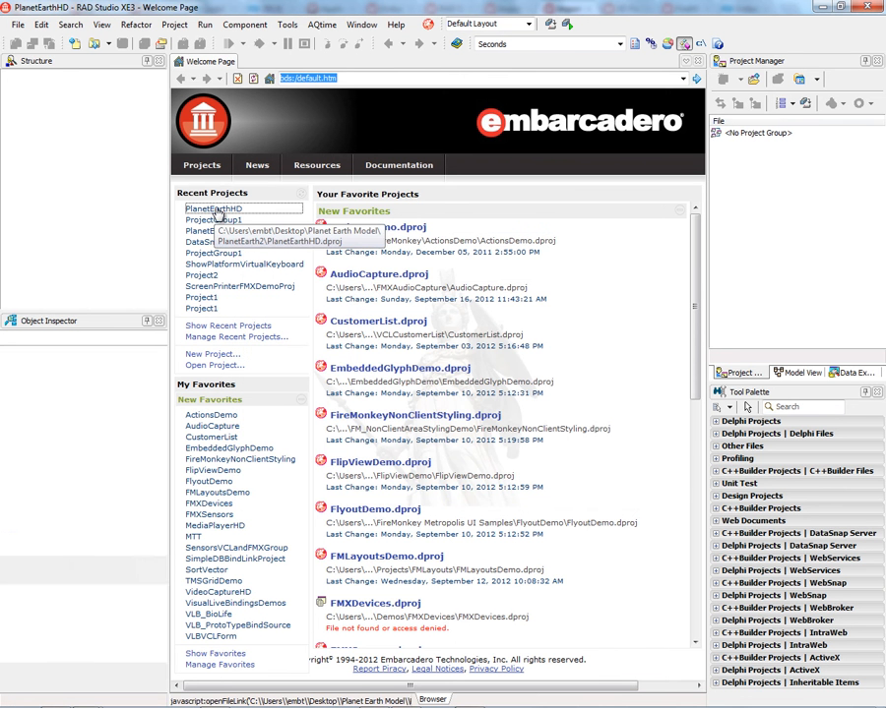
- Load PlanetEarthHD from Recent Projects and inspect Camera1, Panel1 and Layout3D1 in the Structure pane
double_click(213, 208)
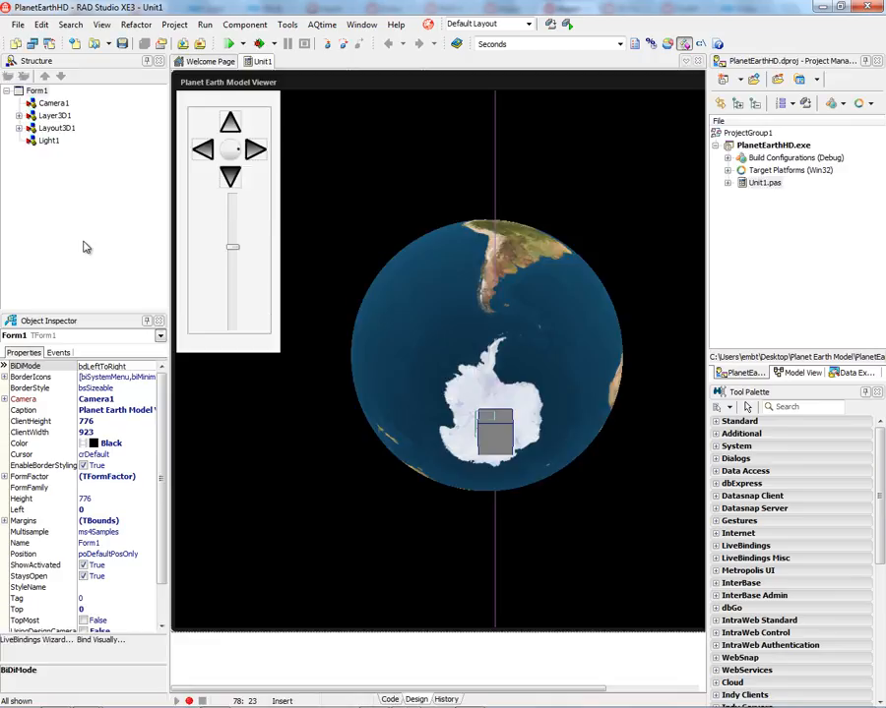
mouse_move(82, 210)
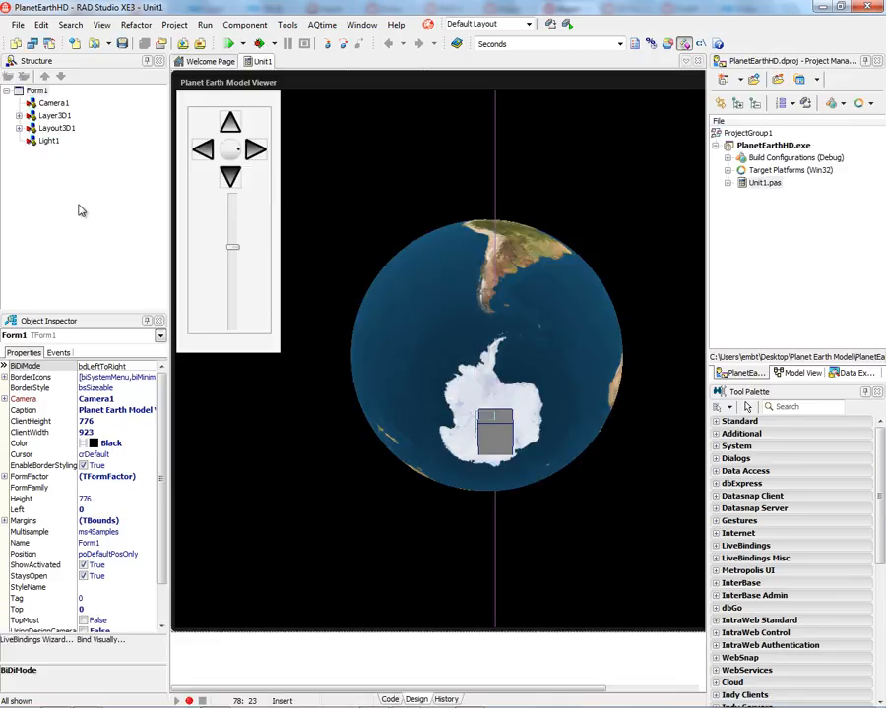
click(55, 102)
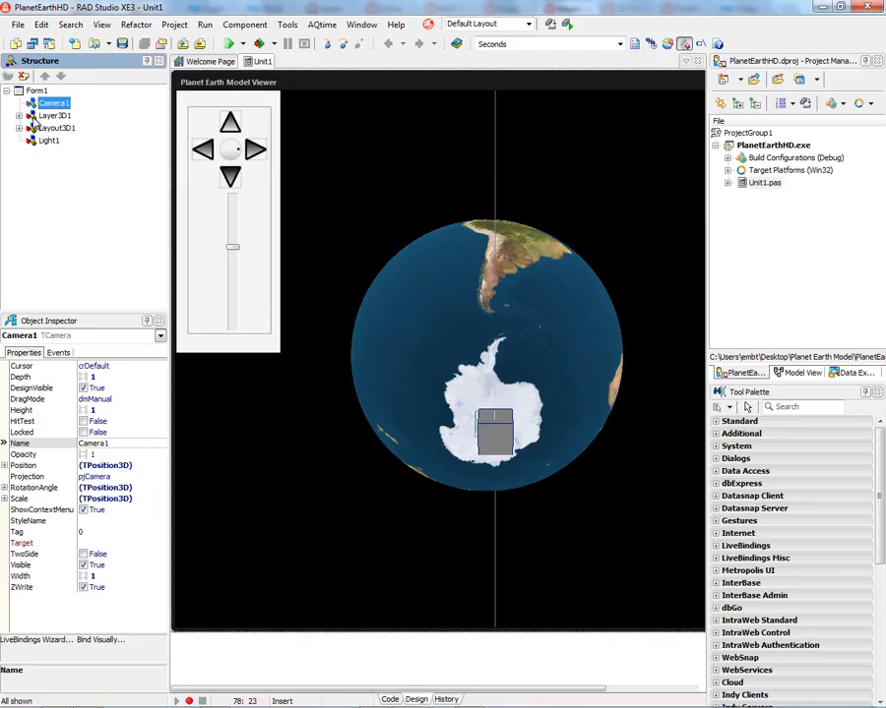
click(55, 114)
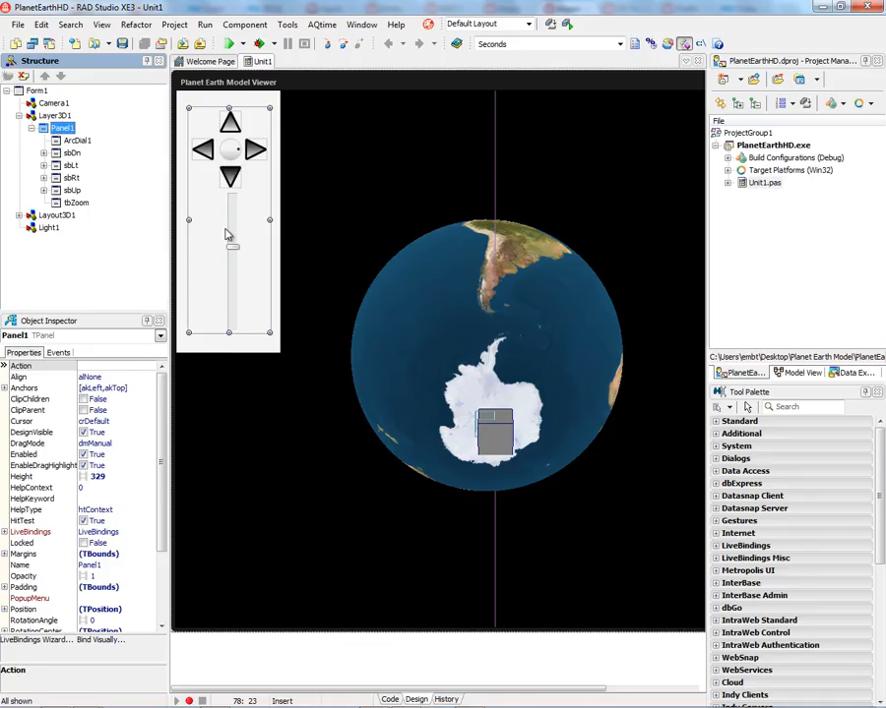
mouse_move(248, 272)
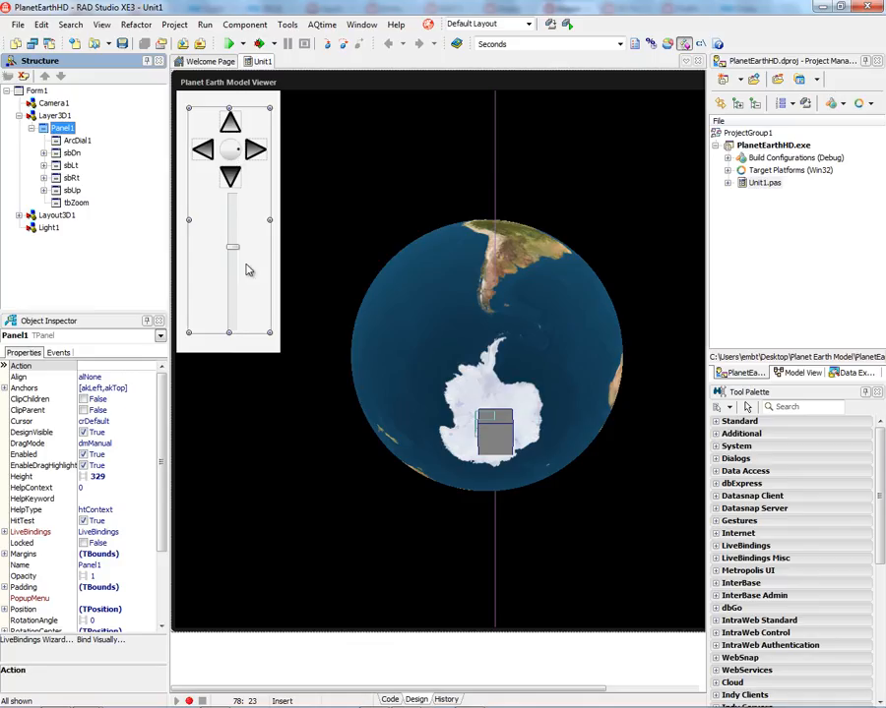
mouse_move(30, 224)
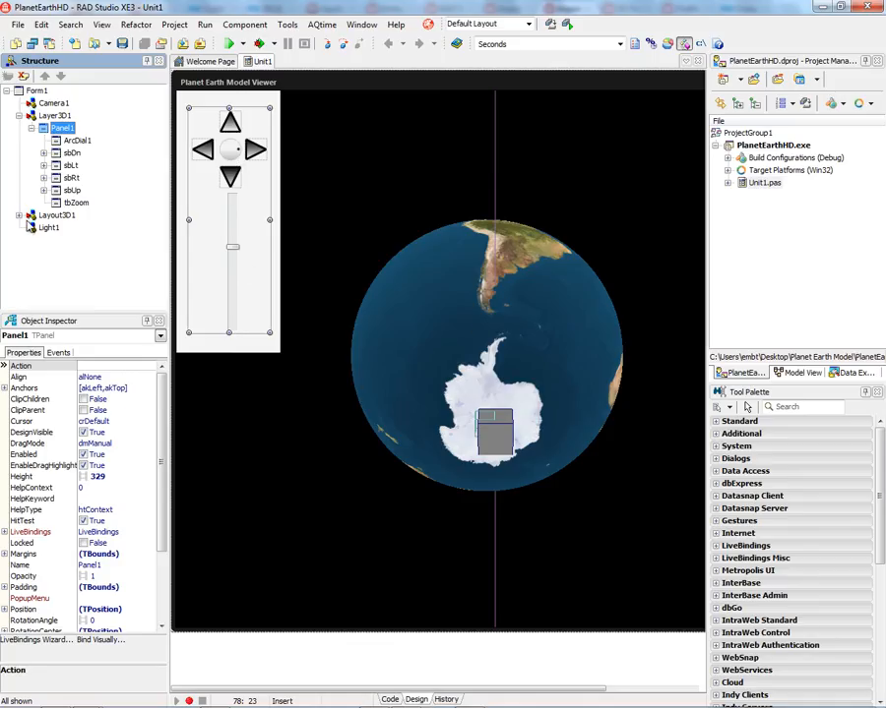
click(58, 214)
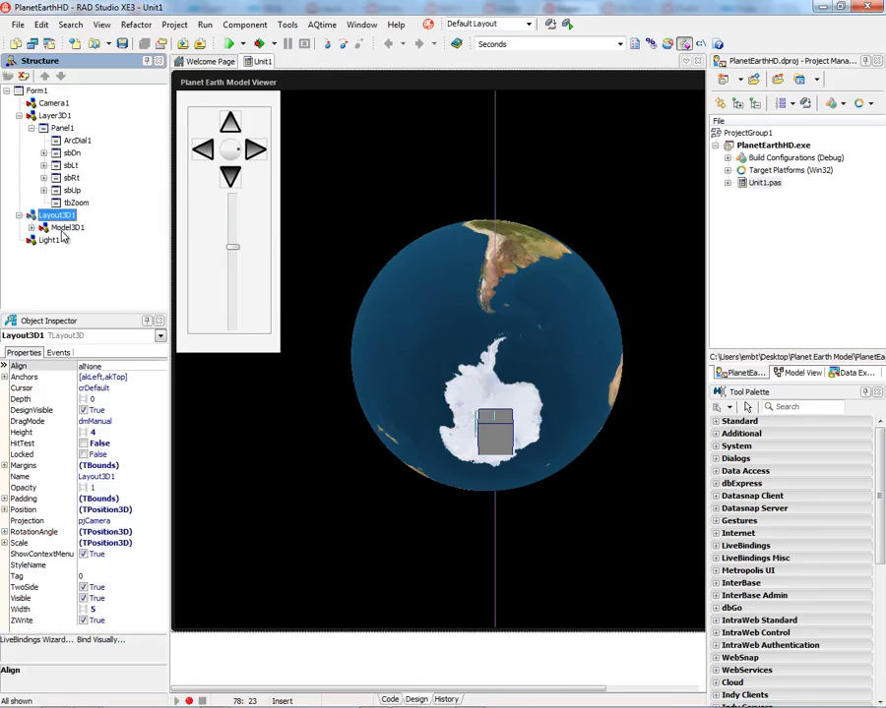
- Review Model3D1's mesh collection, then select the globe's material source
click(67, 228)
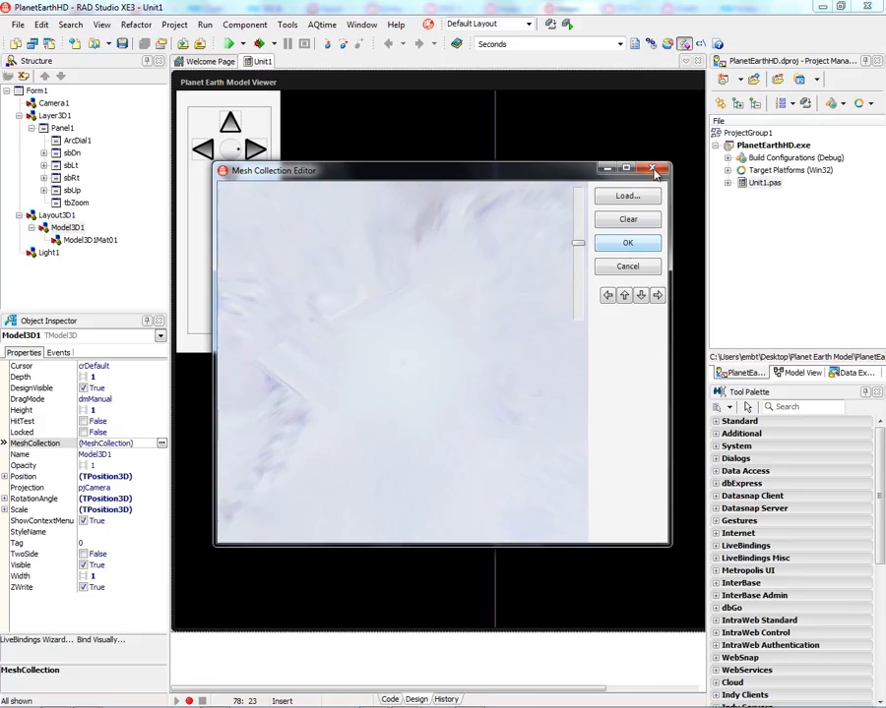
click(657, 169)
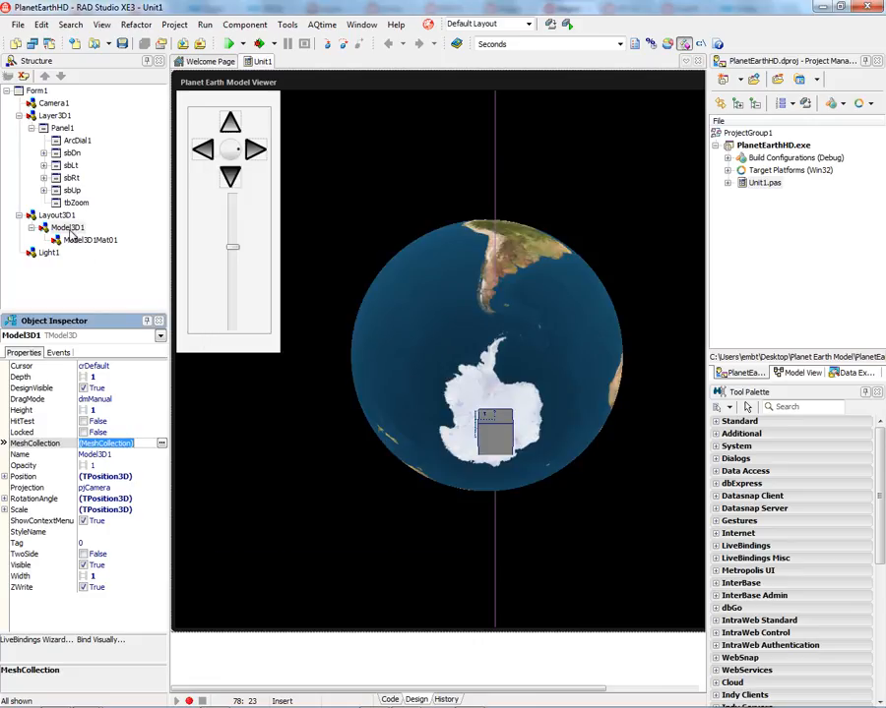
click(89, 240)
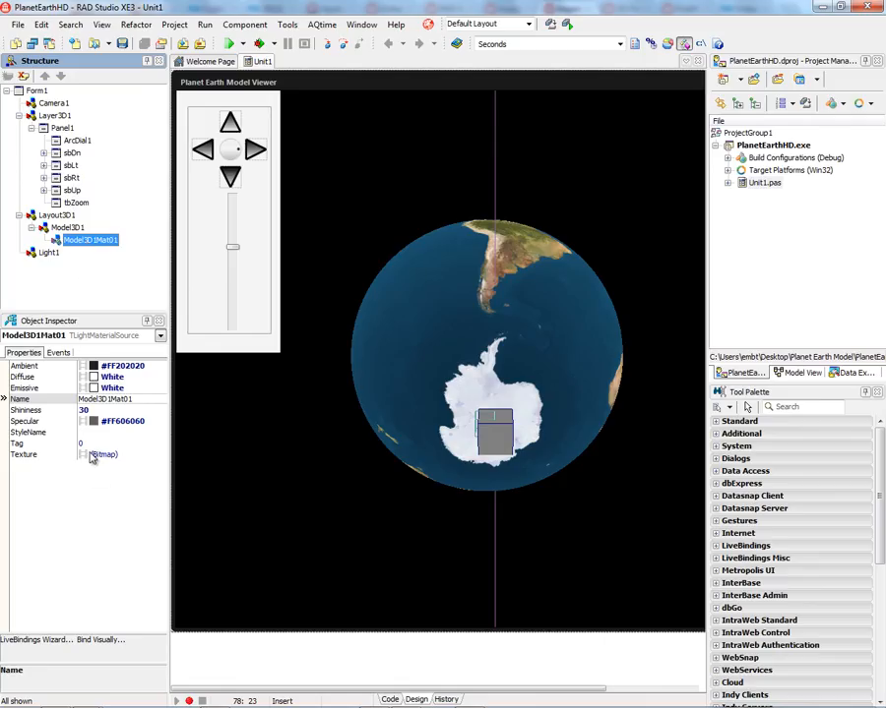
- Inspect the material's Earth texture bitmap, then switch to the form's Delphi source code
click(162, 454)
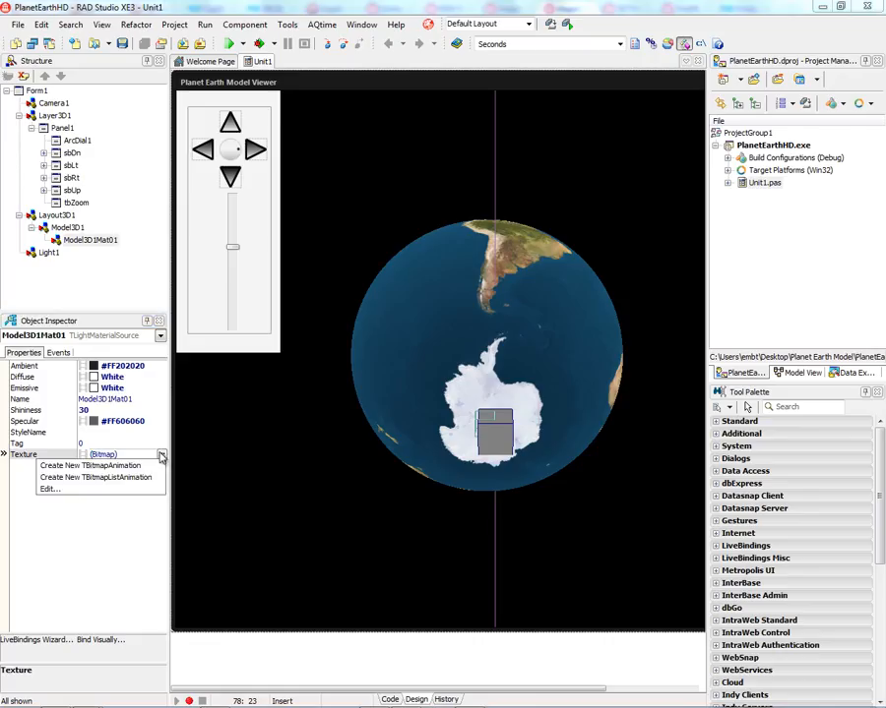
click(51, 488)
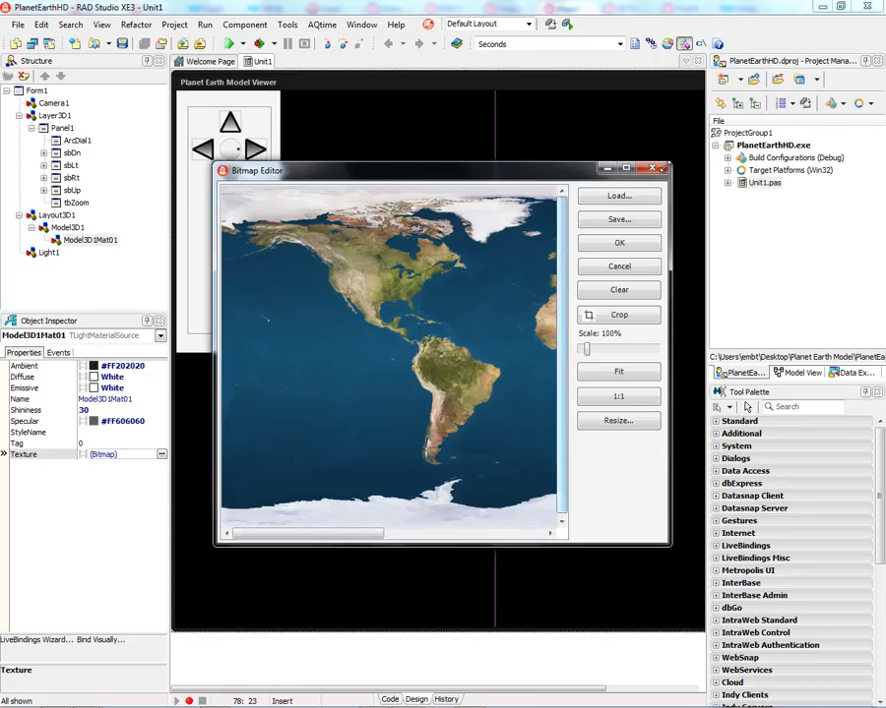
click(618, 242)
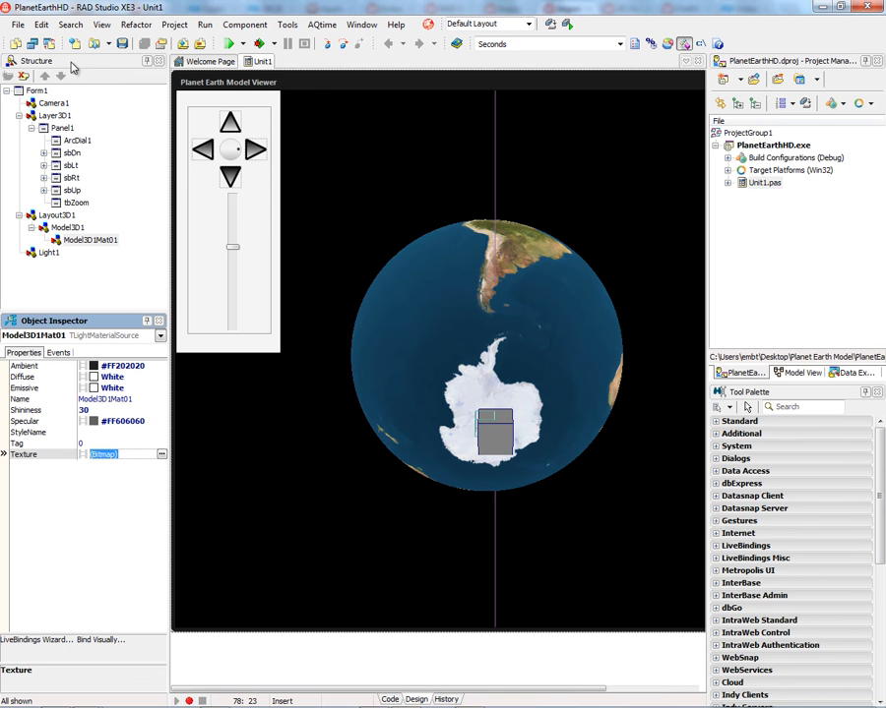
click(389, 700)
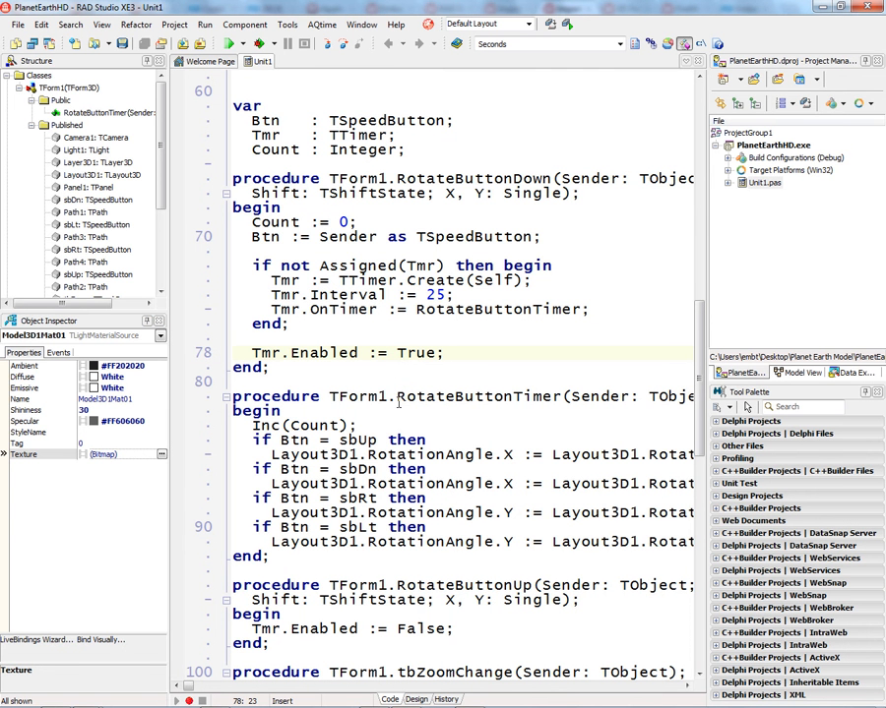
- Scroll through the rotation code and build and run the viewer with Run (F9)
scroll(down, 3)
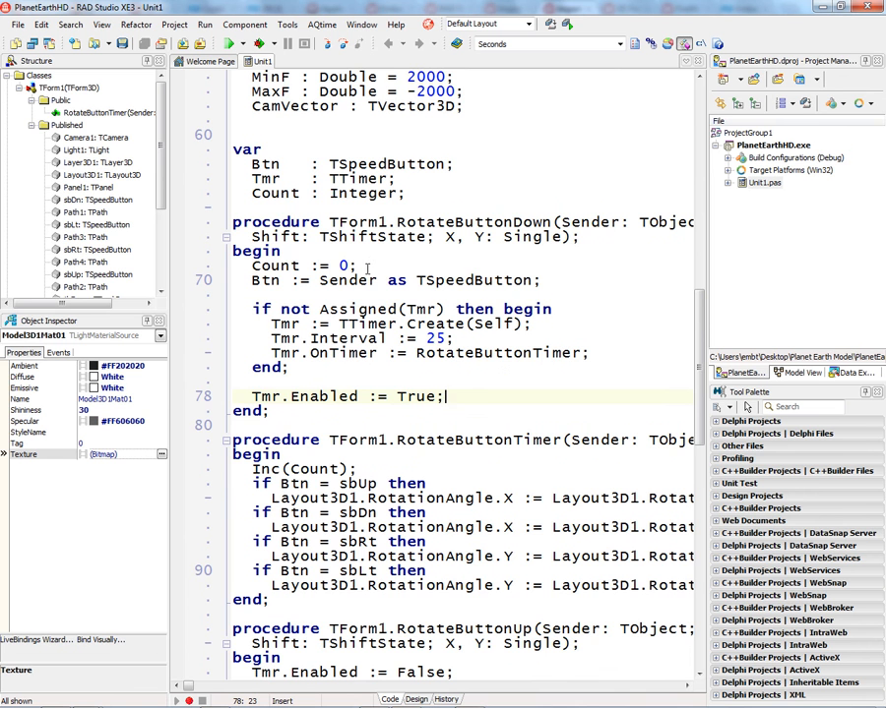
mouse_move(417, 429)
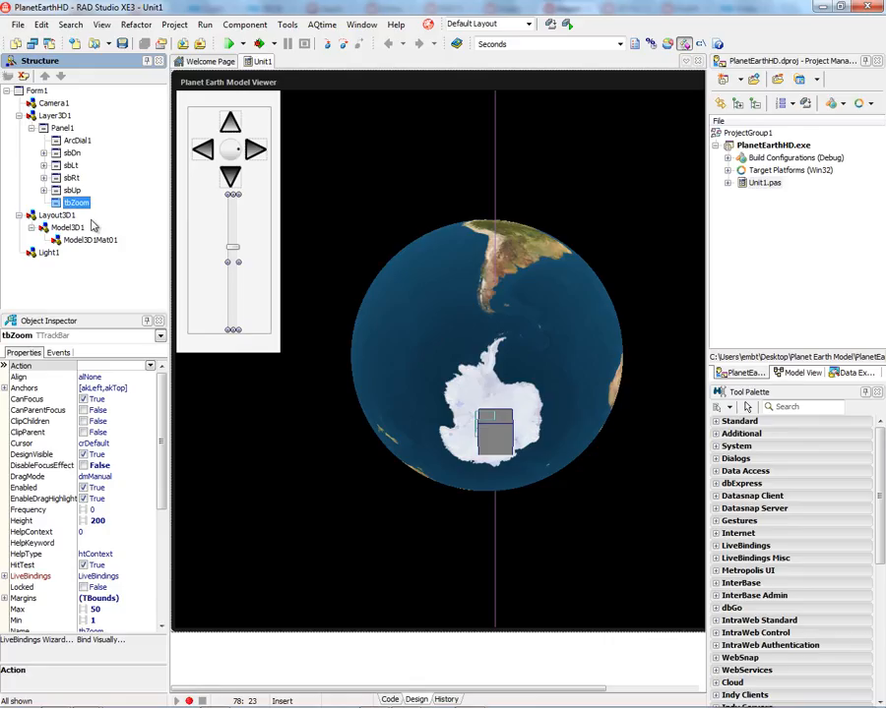
click(70, 153)
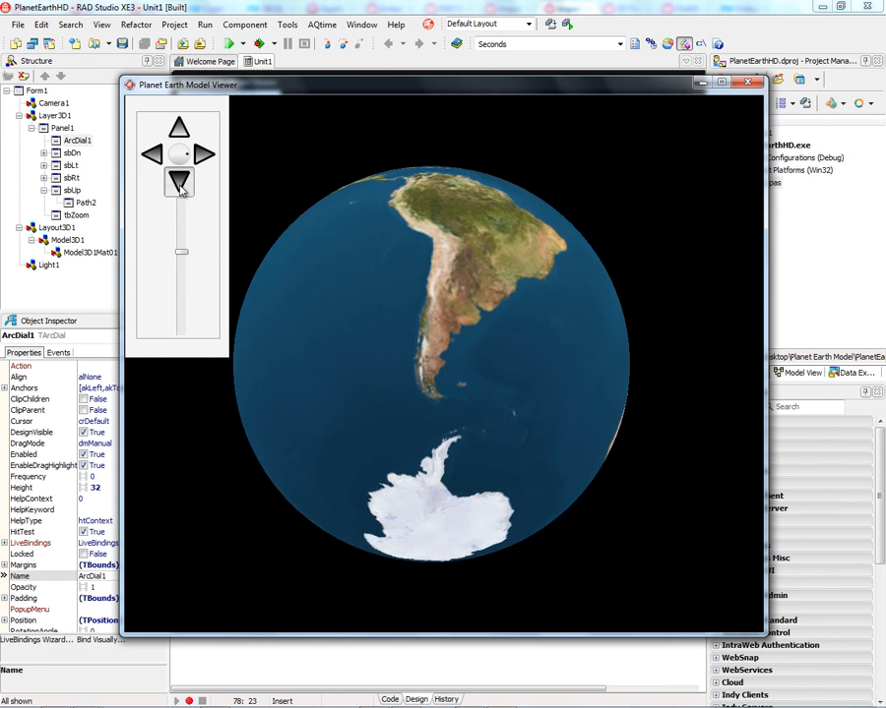
- Rotate the running globe down to show Antarctica, then close the app window
click(181, 181)
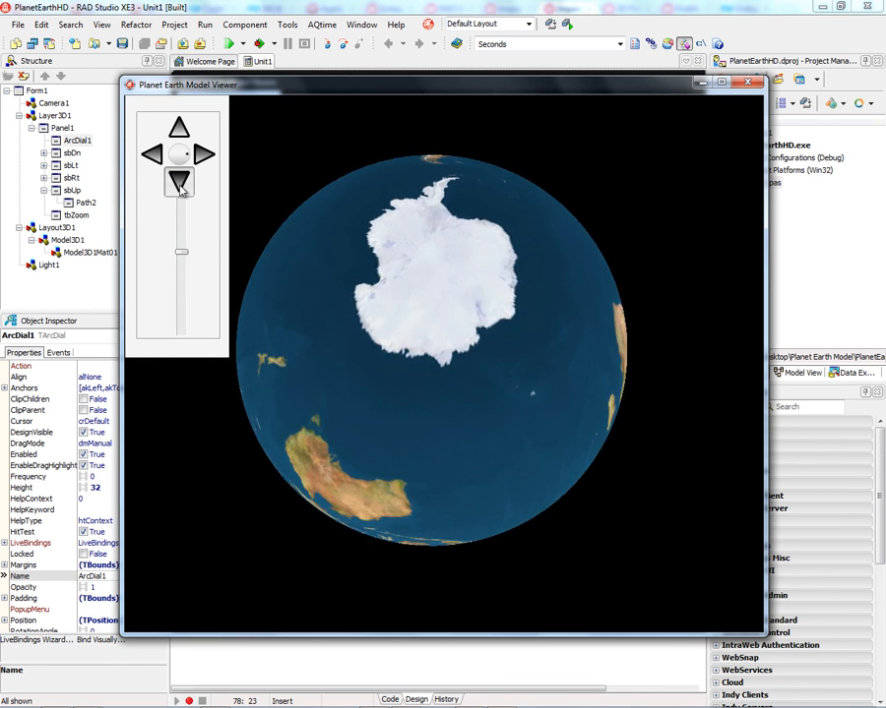
click(200, 153)
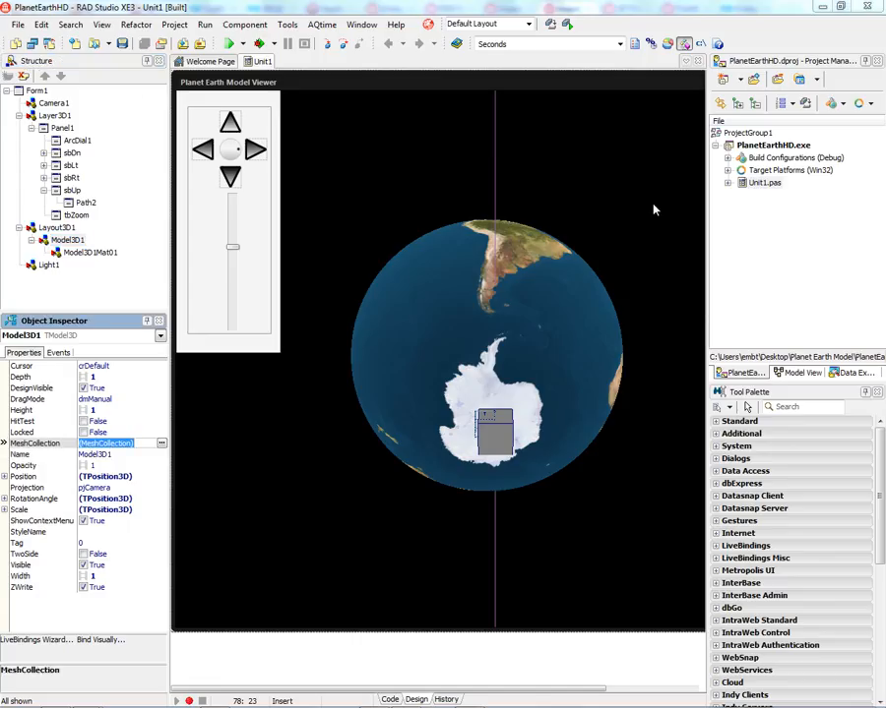
click(161, 443)
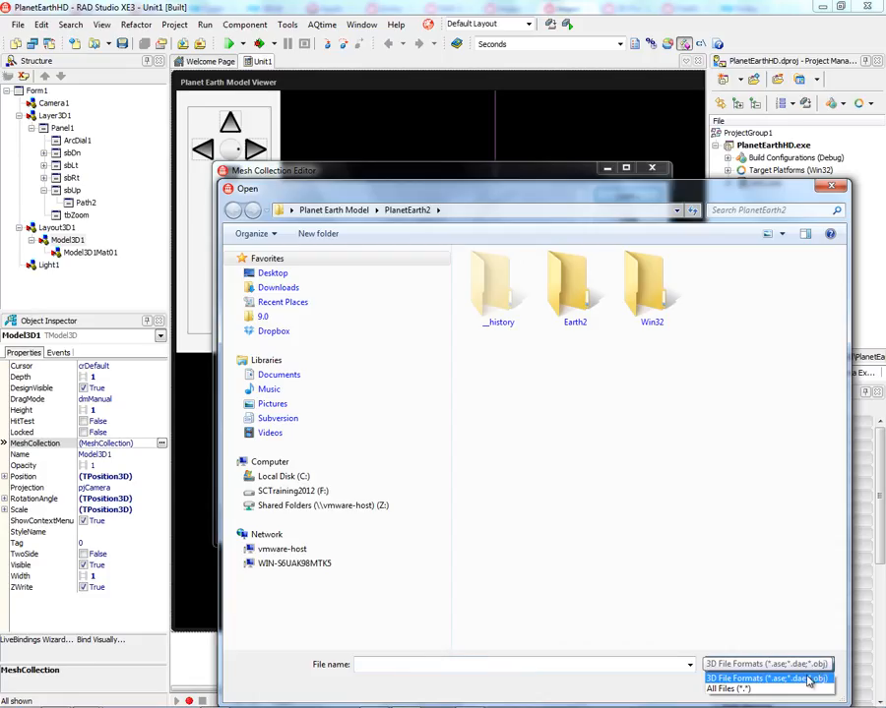
double_click(575, 292)
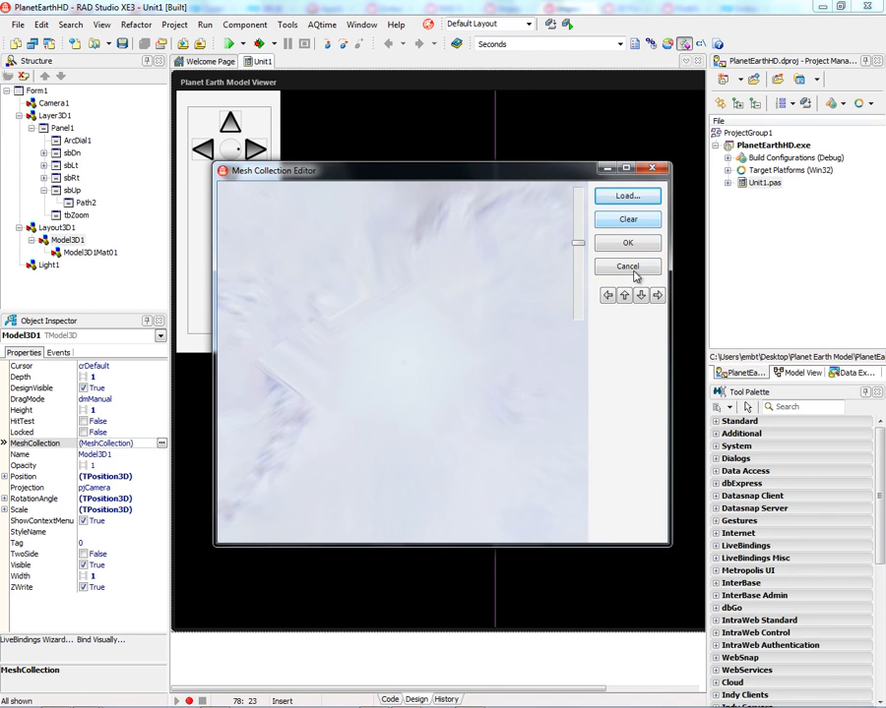
click(625, 244)
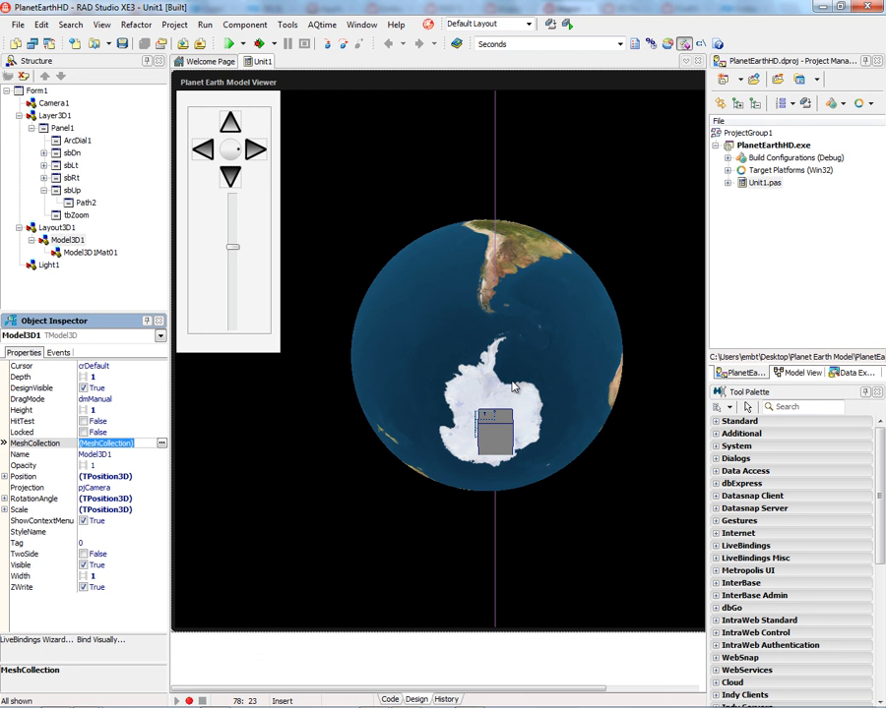
- Load the jack-o-lantern image as Model3D1Mat01's texture bitmap via the Bitmap Editor
click(91, 252)
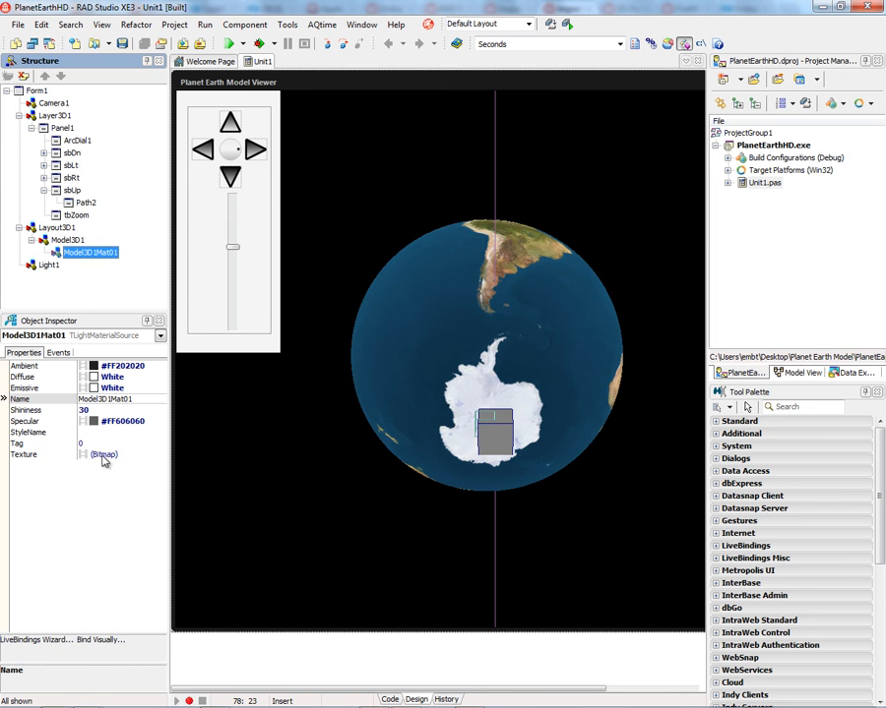
click(159, 455)
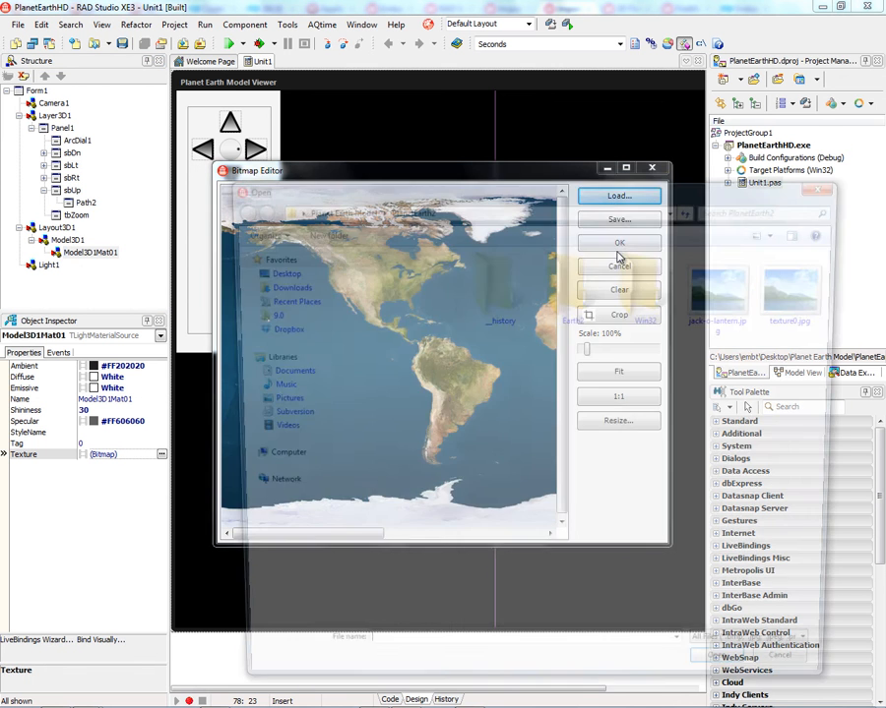
click(618, 197)
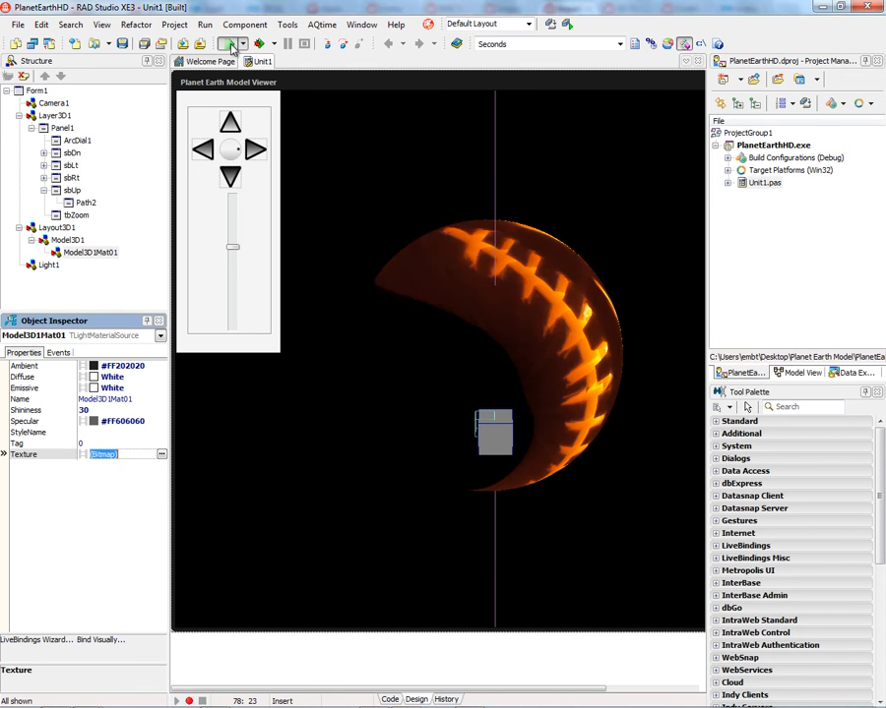
- Run the pumpkin-textured viewer, spin it to show the carved face and turn it sideways
click(231, 43)
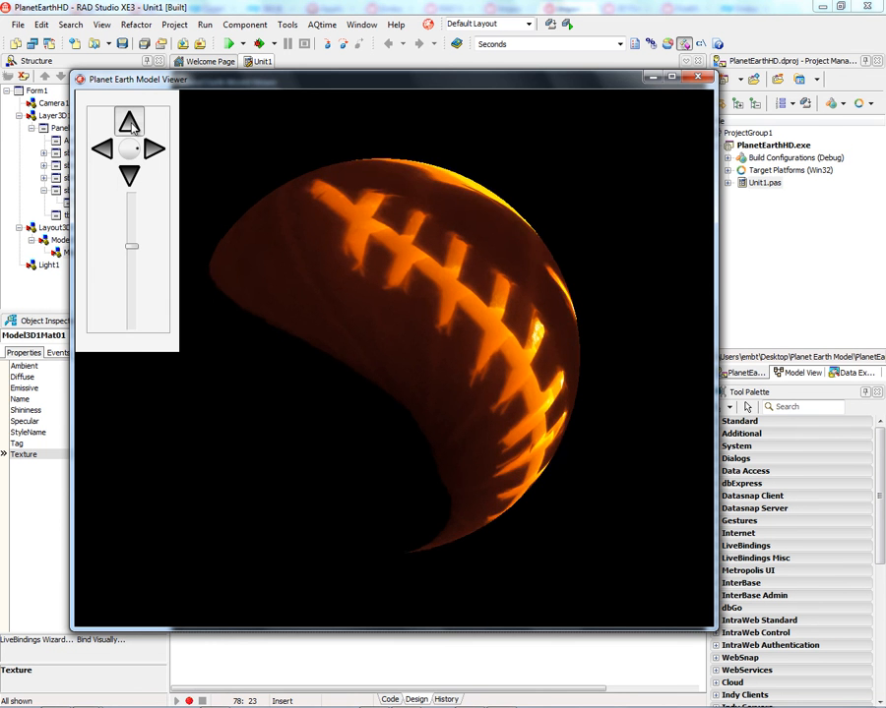
click(153, 149)
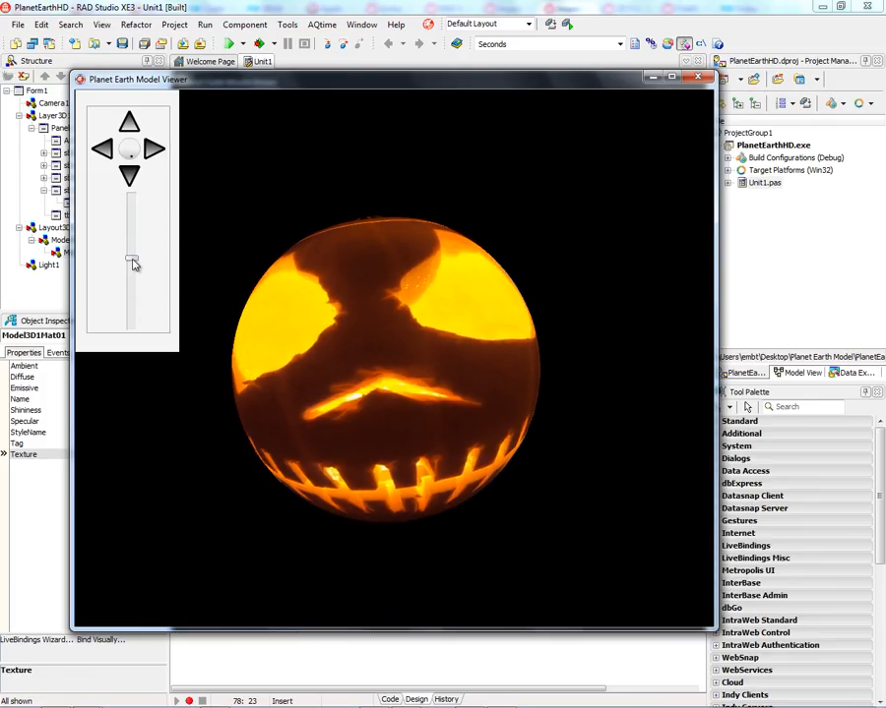
click(154, 150)
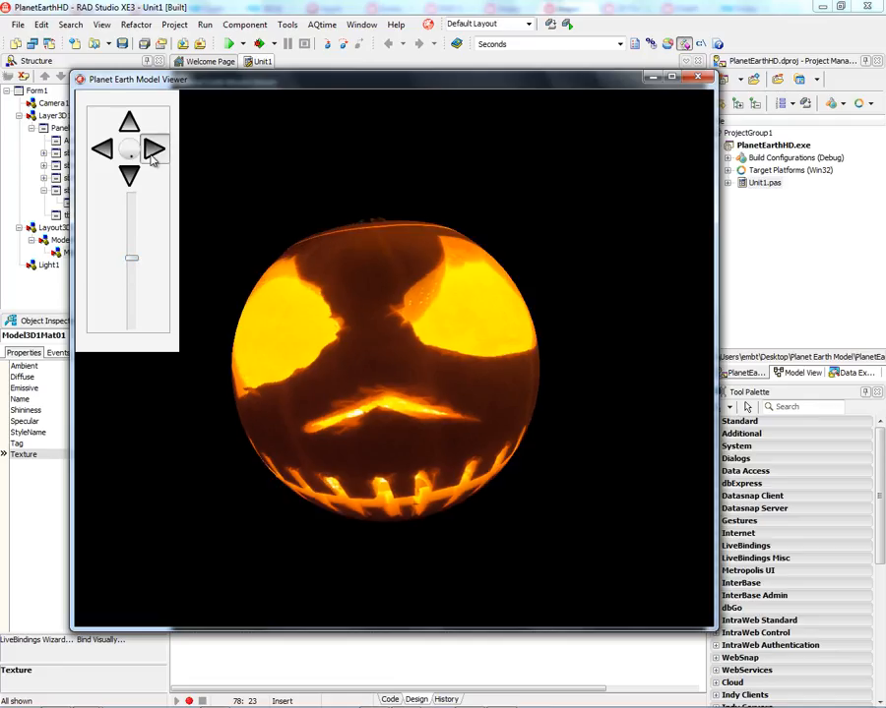
click(130, 178)
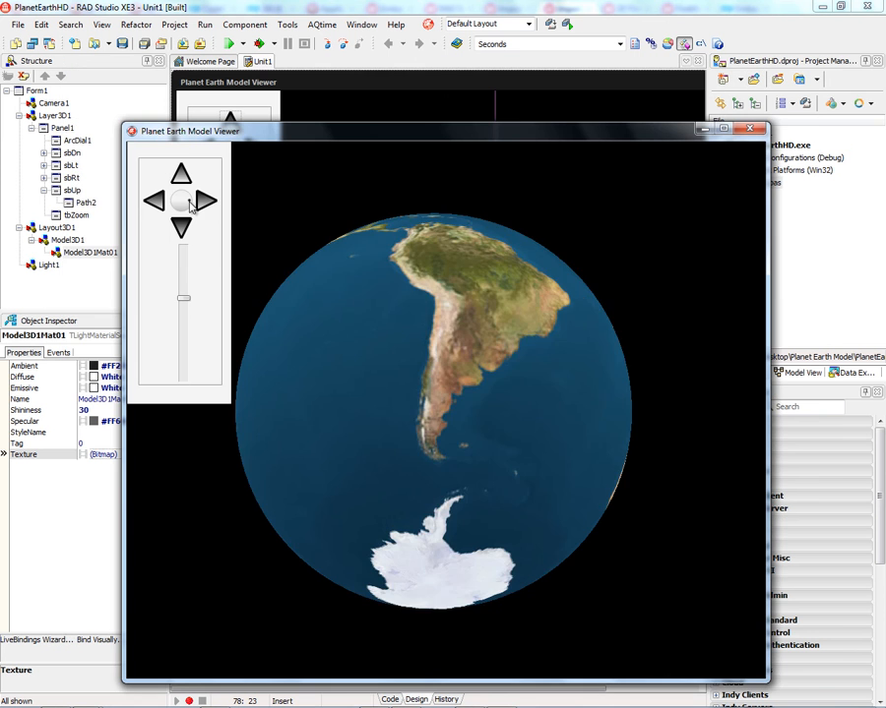
- Spin the Earth globe sideways to the Atlantic, then tilt it up toward the Arctic
click(205, 201)
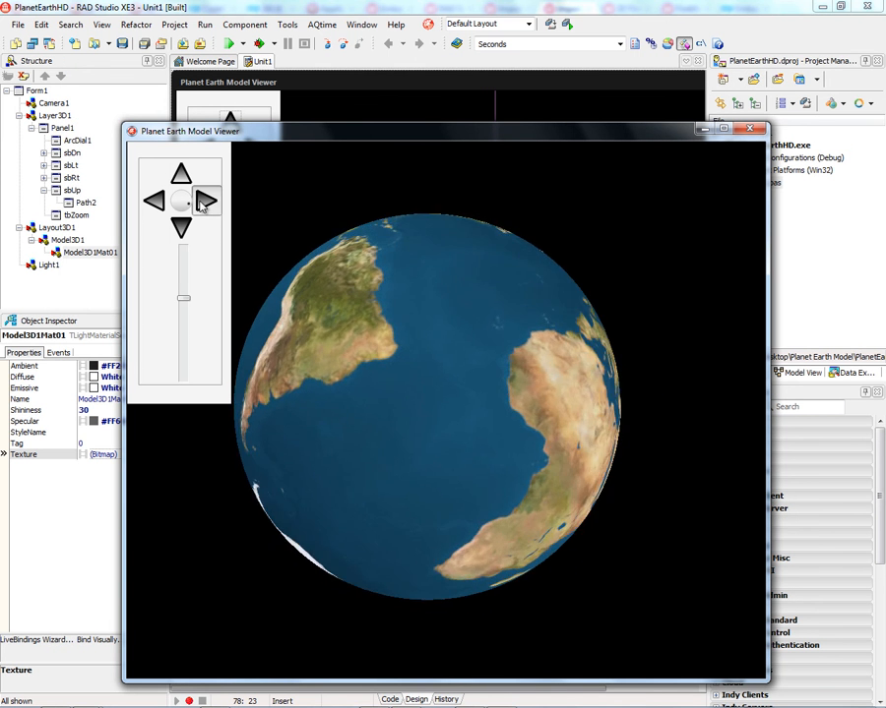
click(205, 201)
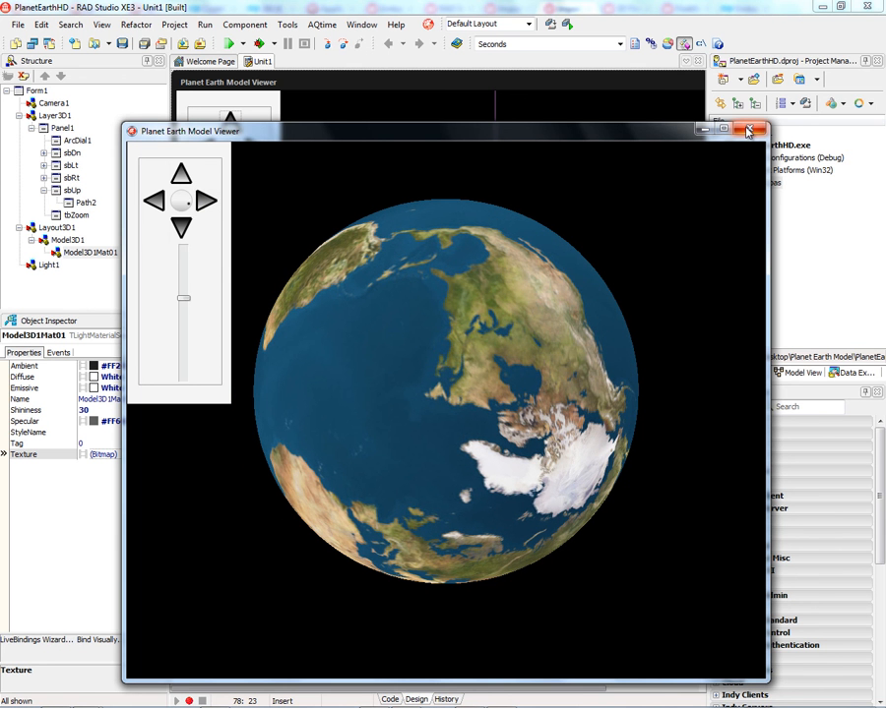
mouse_move(750, 130)
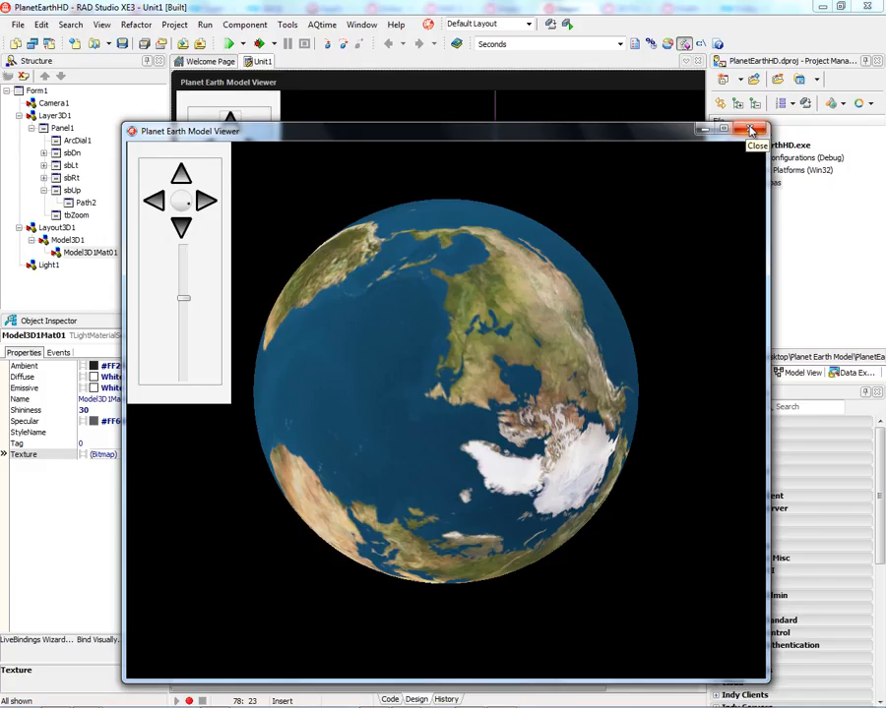